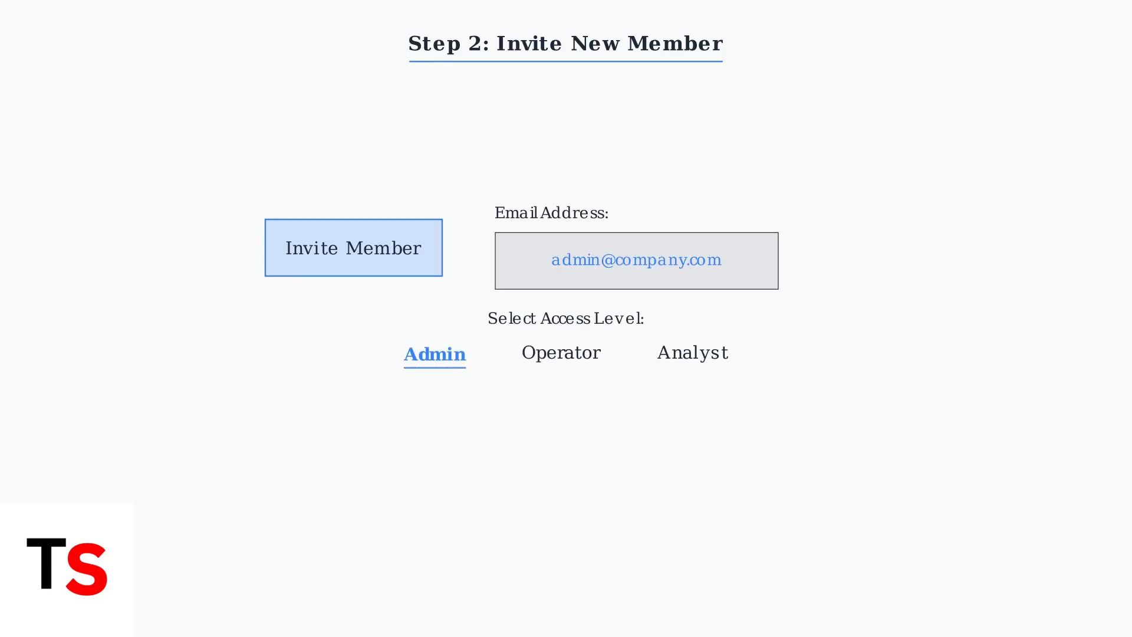
Advance to the 'Step 3: Assign Assets & Confirm' slide listing TikTok Ad Manager.
{"action": "left_click", "coordinate": [352, 248]}
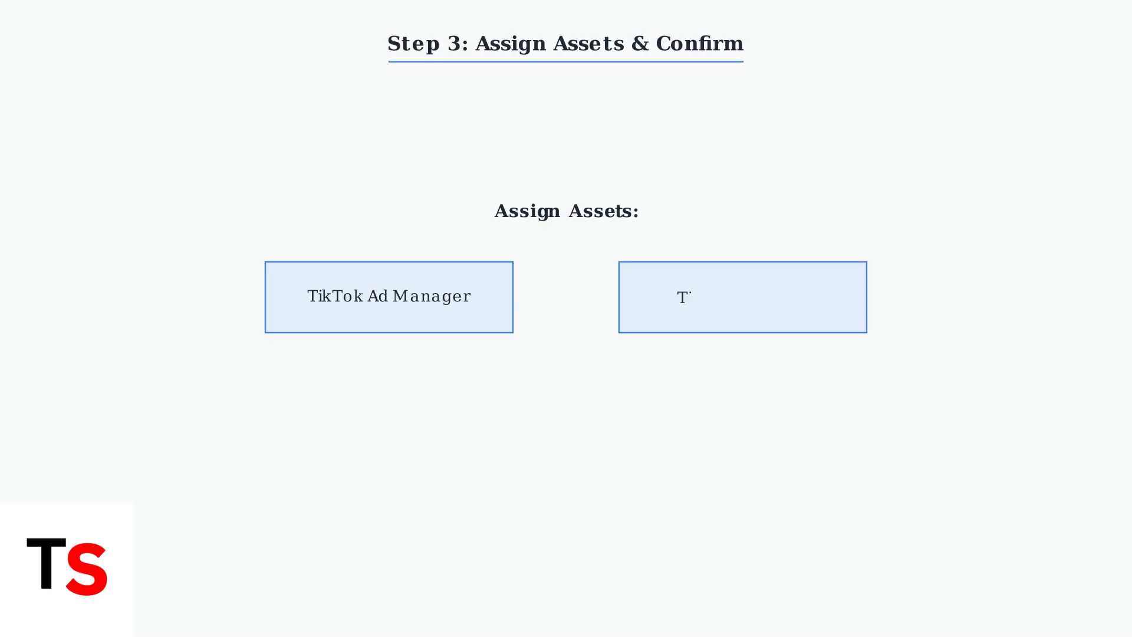